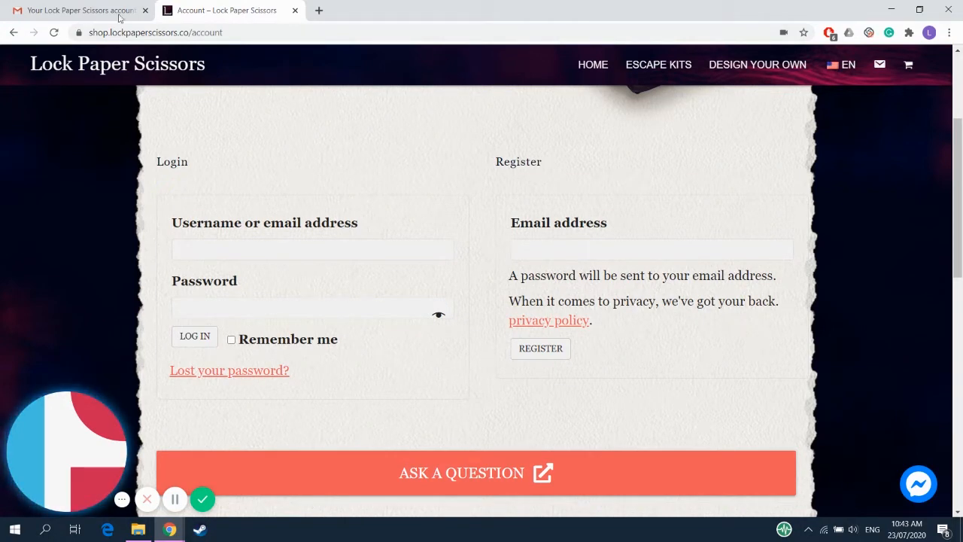
Bring up the welcome email showing the new account's username and generated password
{"action": "left_click", "coordinate": [75, 9]}
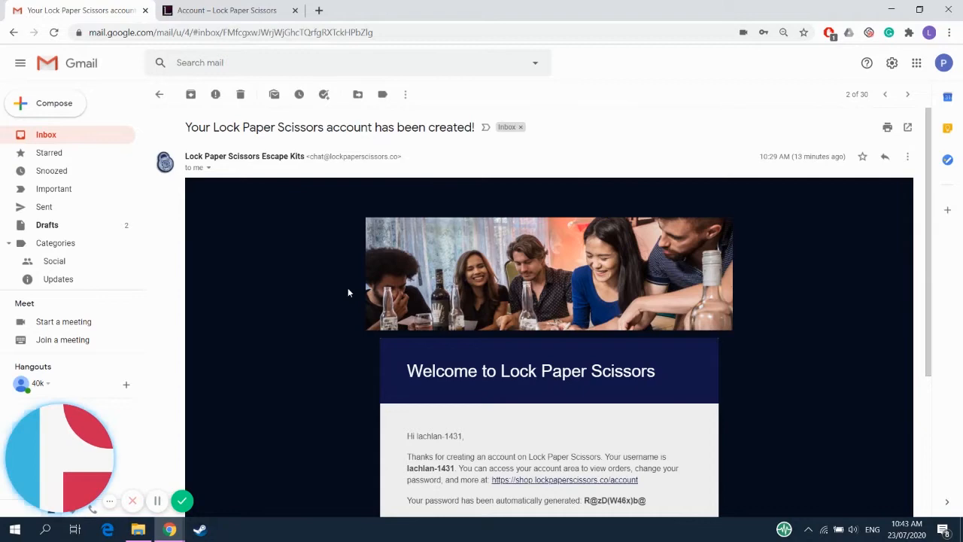
{"action": "scroll", "scroll_direction": "down", "scroll_amount": 3}
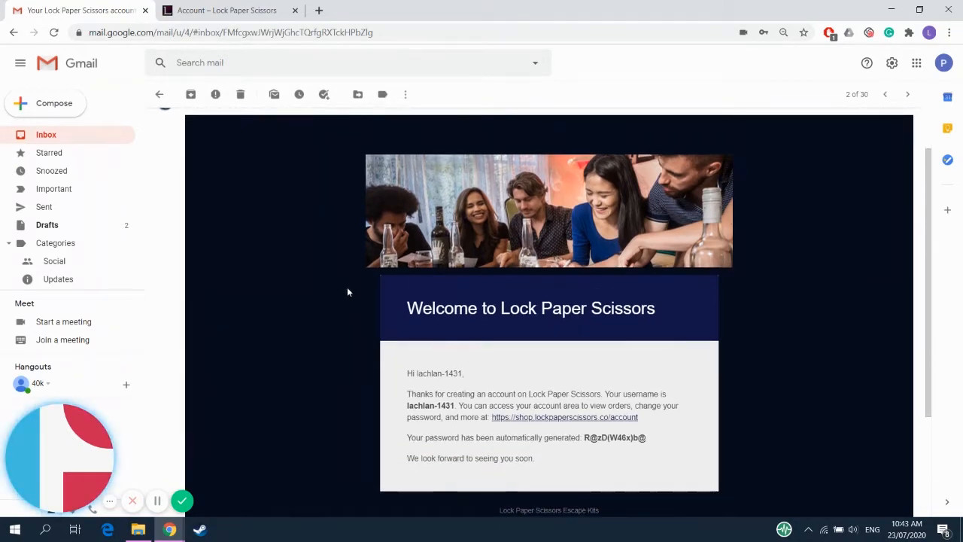
{"action": "mouse_move", "coordinate": [343, 319]}
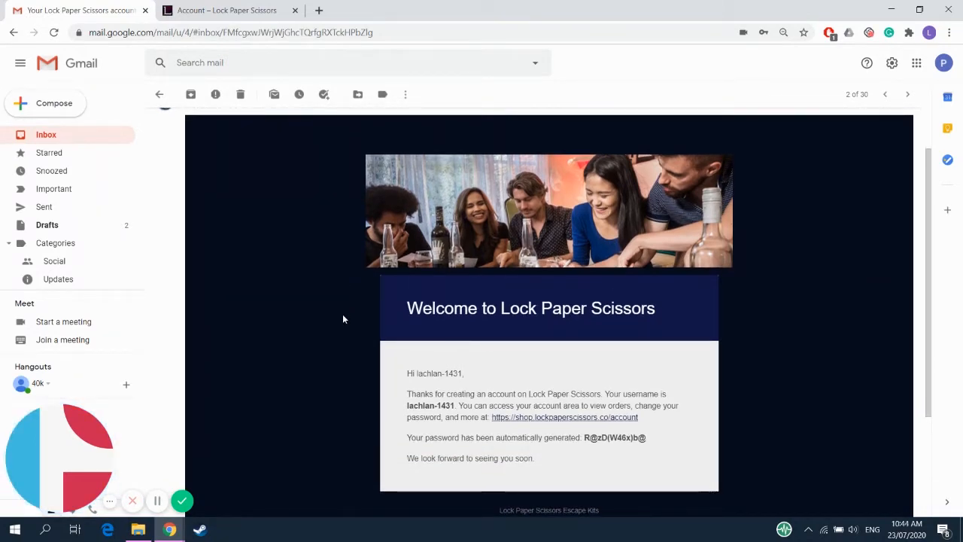
{"action": "mouse_move", "coordinate": [349, 309]}
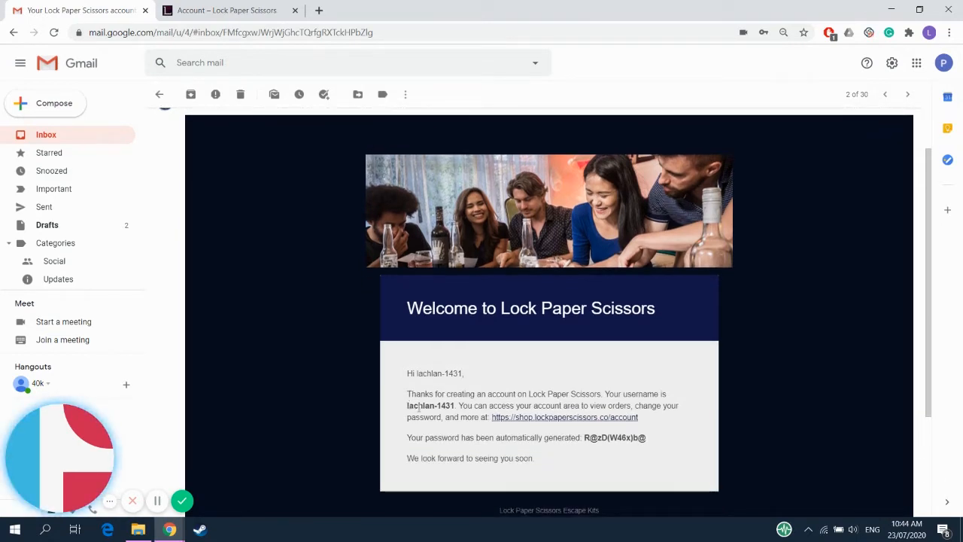
Log in with the emailed credentials so the My Account & Downloads dashboard appears
{"action": "left_click", "coordinate": [226, 9]}
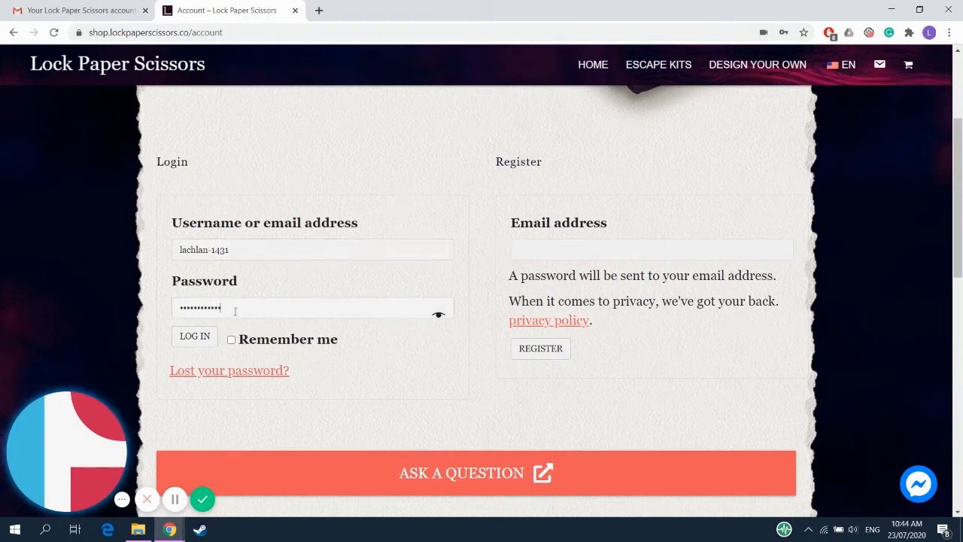
{"action": "left_click", "coordinate": [194, 337]}
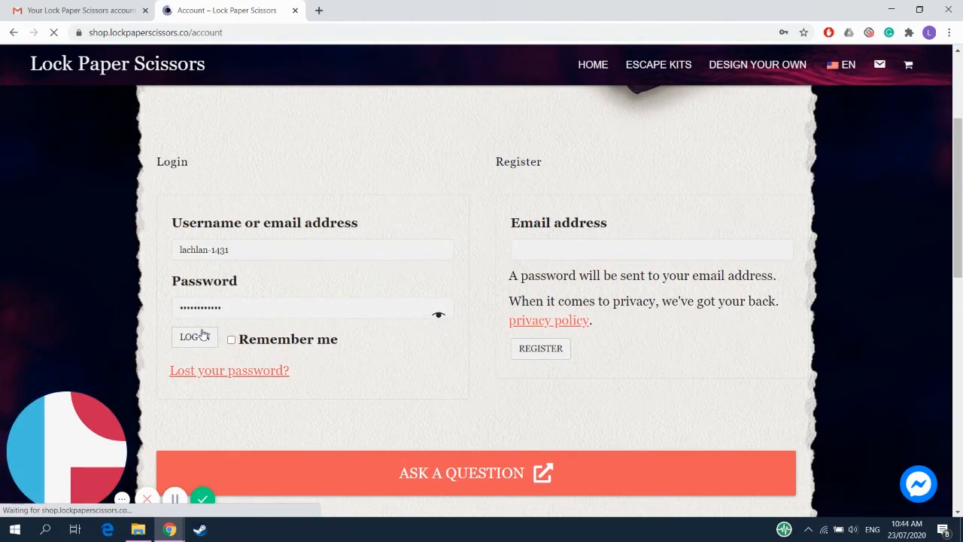
{"action": "left_click", "coordinate": [193, 337]}
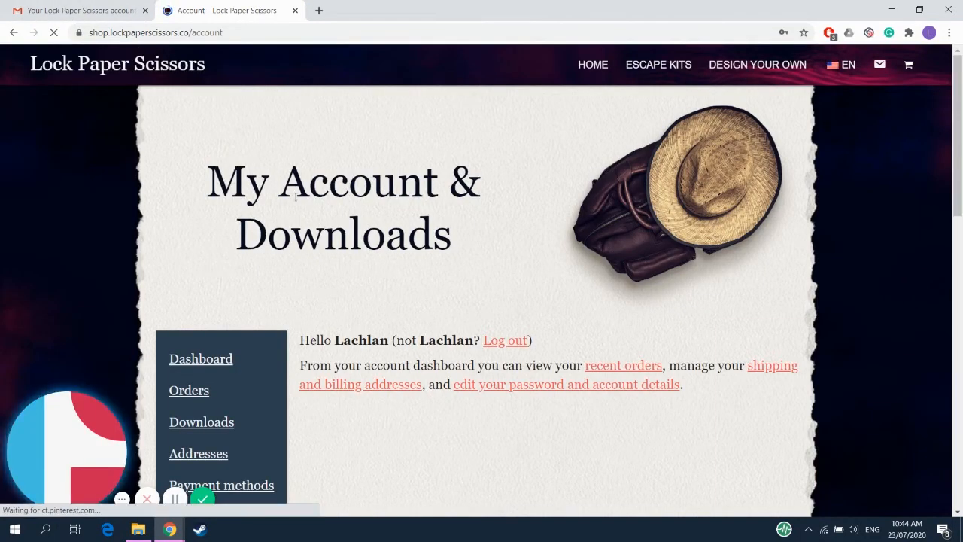
View completed order #373816 from the Orders list to see its kit downloads
{"action": "scroll", "scroll_direction": "down", "scroll_amount": 3}
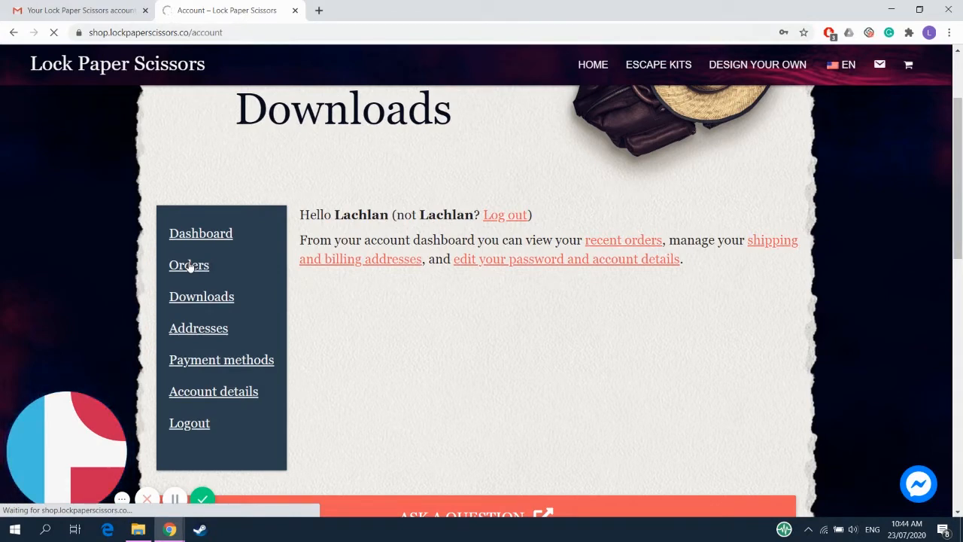
{"action": "left_click", "coordinate": [189, 265]}
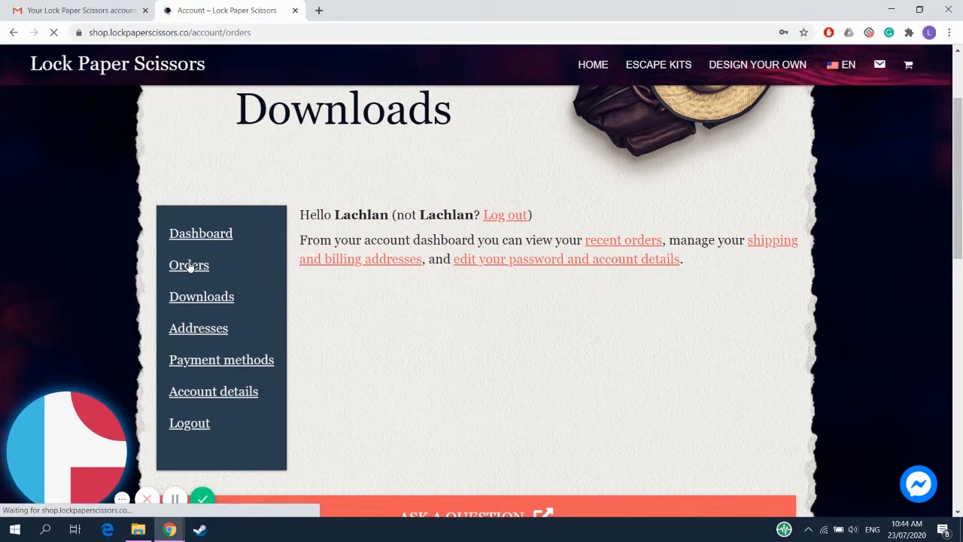
{"action": "left_click", "coordinate": [190, 265]}
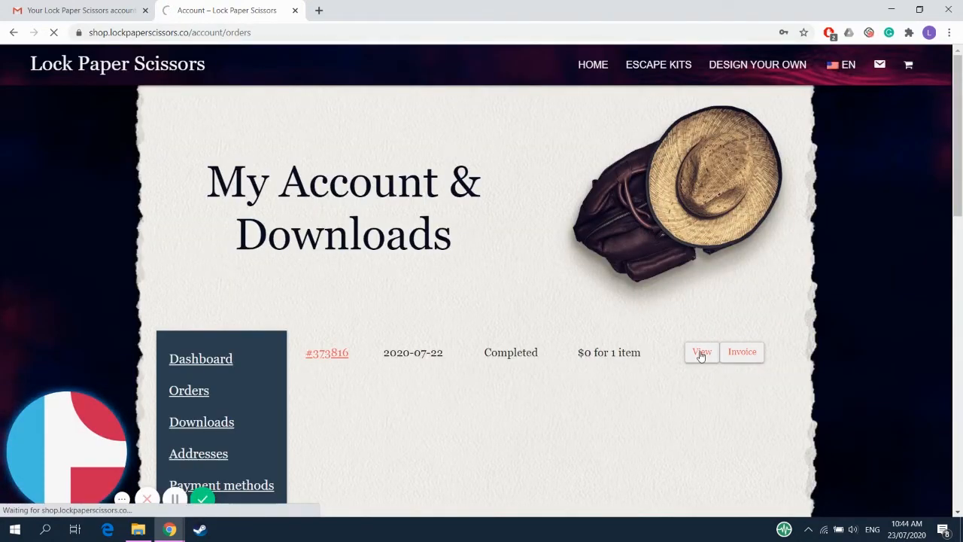
{"action": "left_click", "coordinate": [701, 352]}
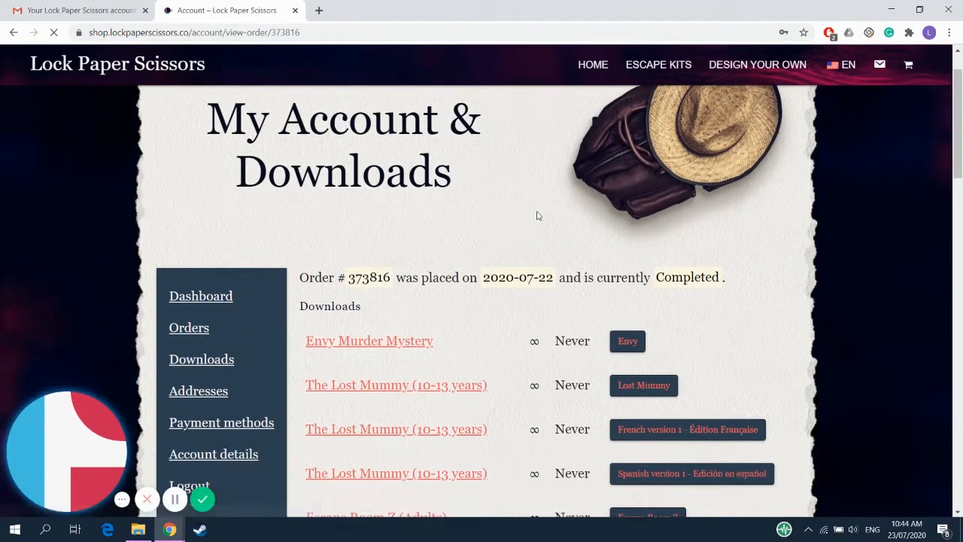
Start the Lost Mummy kit download from the order's Downloads list, ending as a cancelled lost-mummy.zip
{"action": "scroll", "scroll_direction": "down", "scroll_amount": 3}
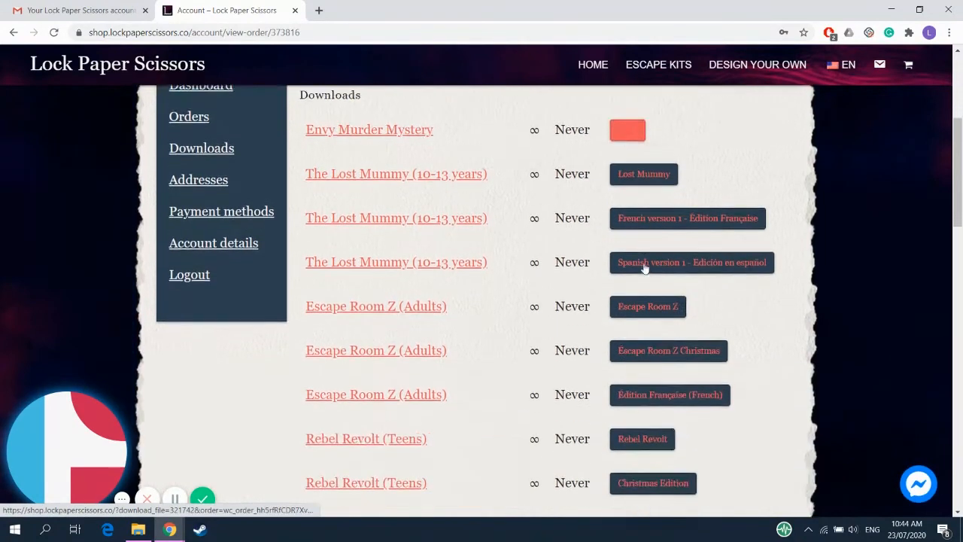
{"action": "scroll", "scroll_direction": "down", "scroll_amount": 3}
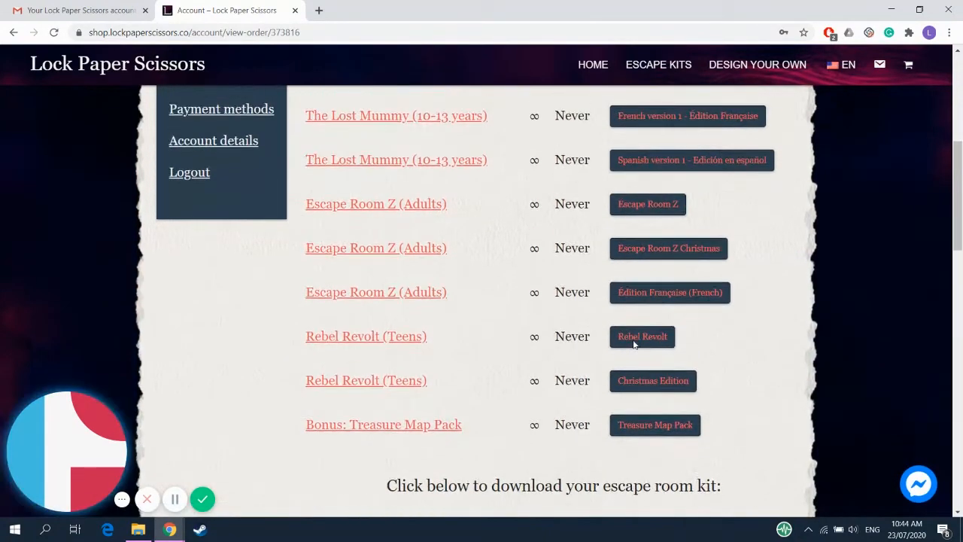
{"action": "scroll", "scroll_direction": "up", "scroll_amount": 3}
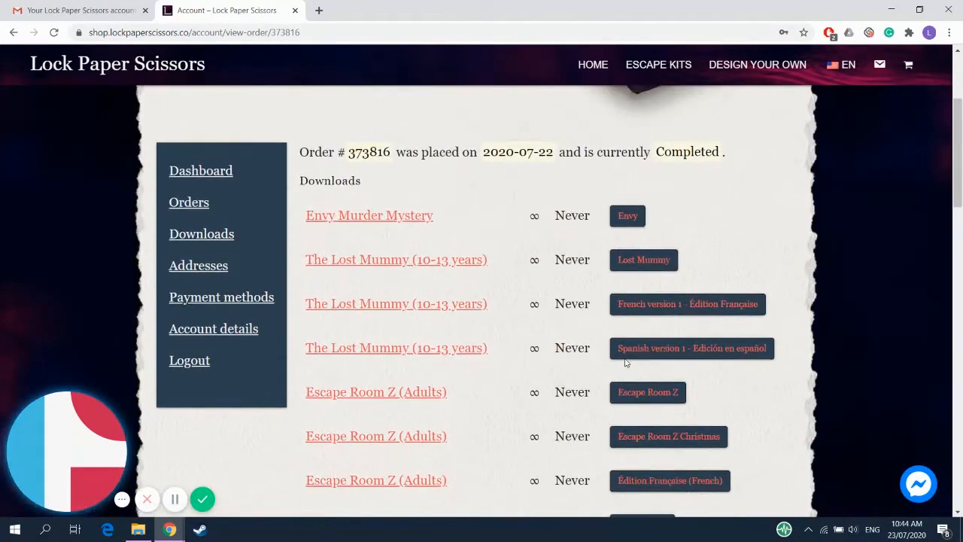
{"action": "mouse_move", "coordinate": [644, 258]}
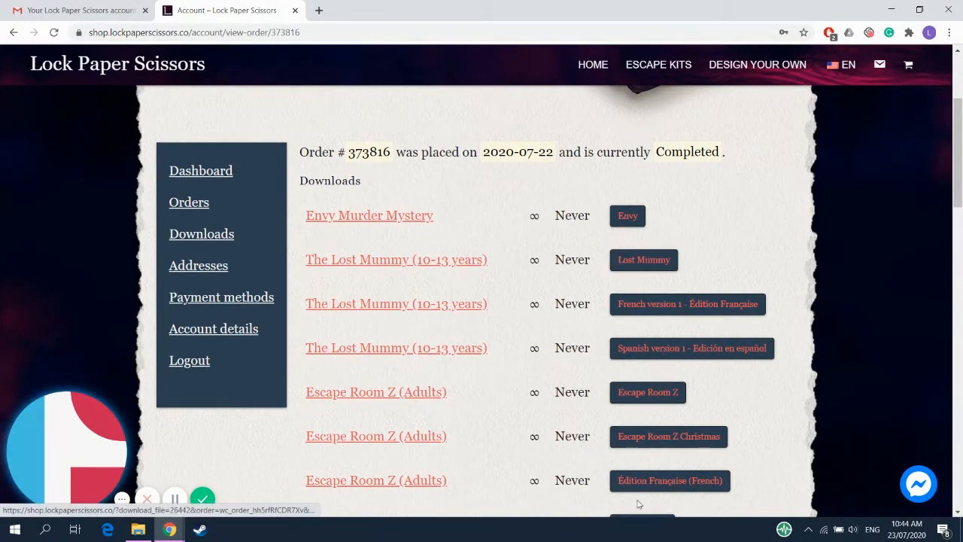
{"action": "left_click", "coordinate": [644, 259]}
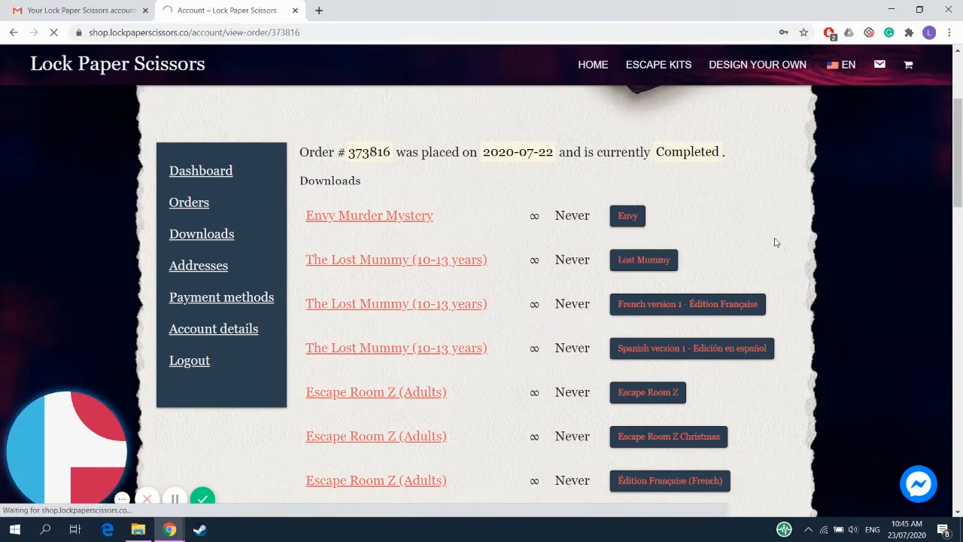
{"action": "left_click", "coordinate": [644, 259]}
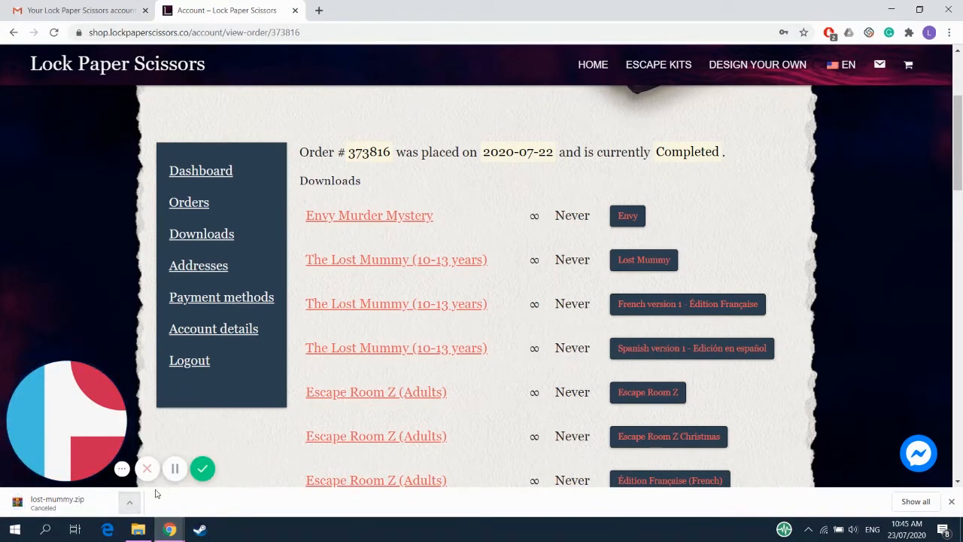
{"action": "left_click", "coordinate": [75, 9]}
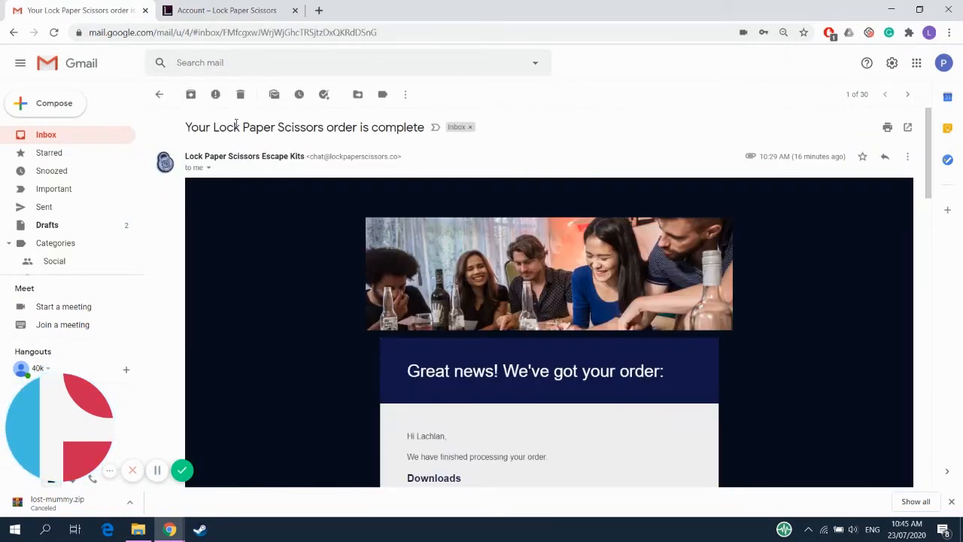
Download the Lost Mummy kit via the link in the order-complete email
{"action": "scroll", "scroll_direction": "down", "scroll_amount": 3}
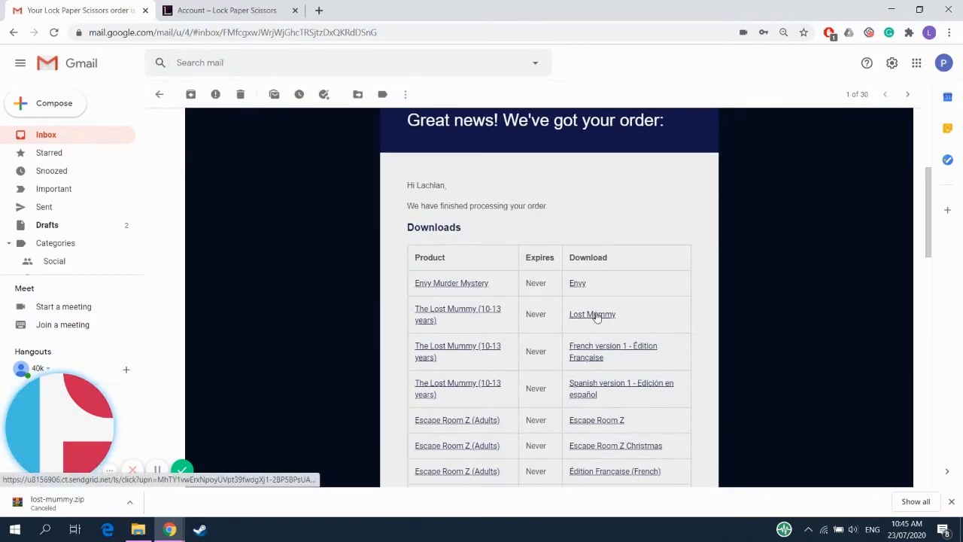
{"action": "mouse_move", "coordinate": [593, 315]}
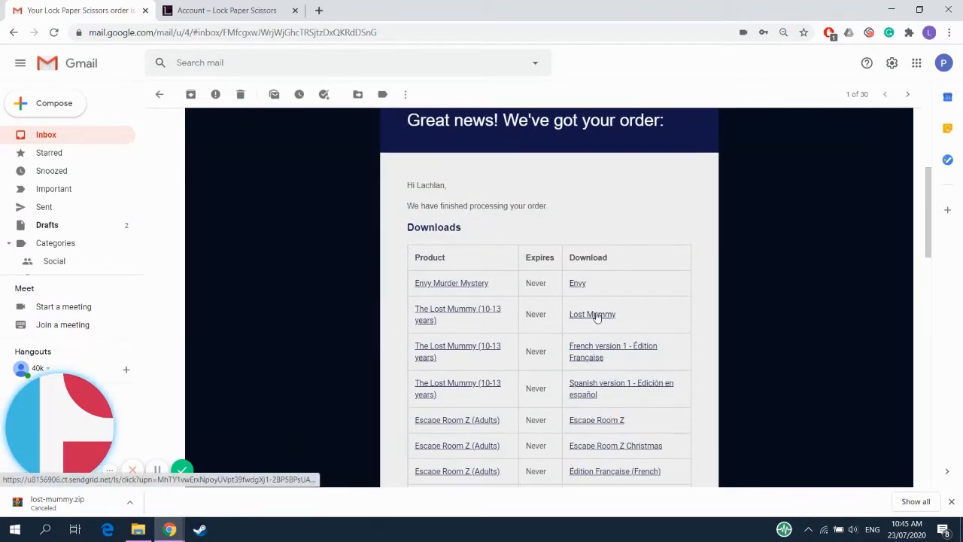
{"action": "left_click", "coordinate": [593, 315]}
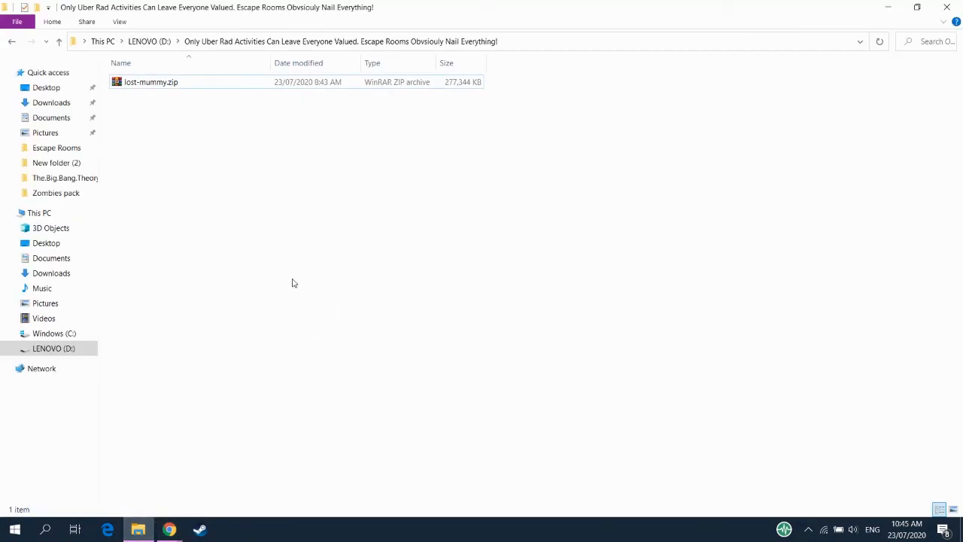
{"action": "mouse_move", "coordinate": [149, 100]}
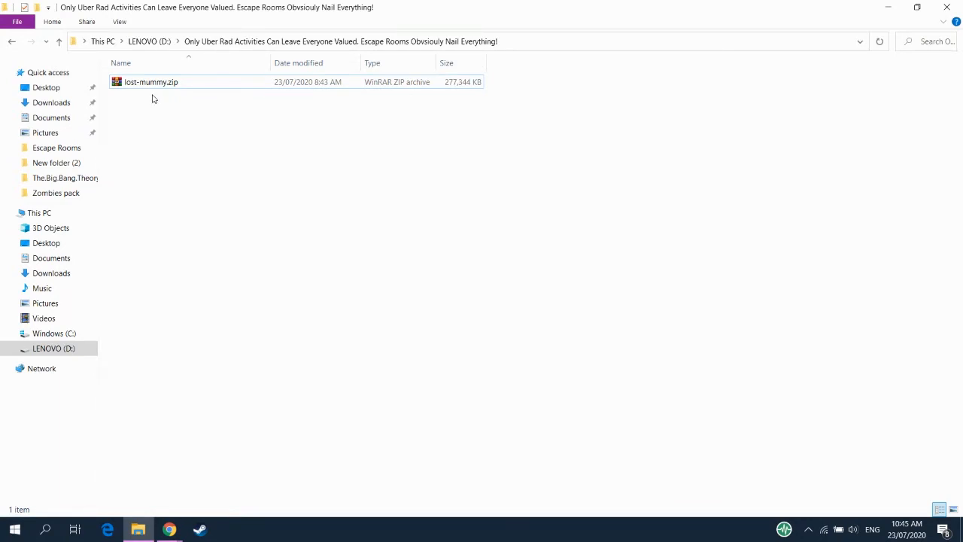
Launch lost-mummy.zip from the D drive folder so it opens in WinRAR
{"action": "left_click", "coordinate": [151, 81]}
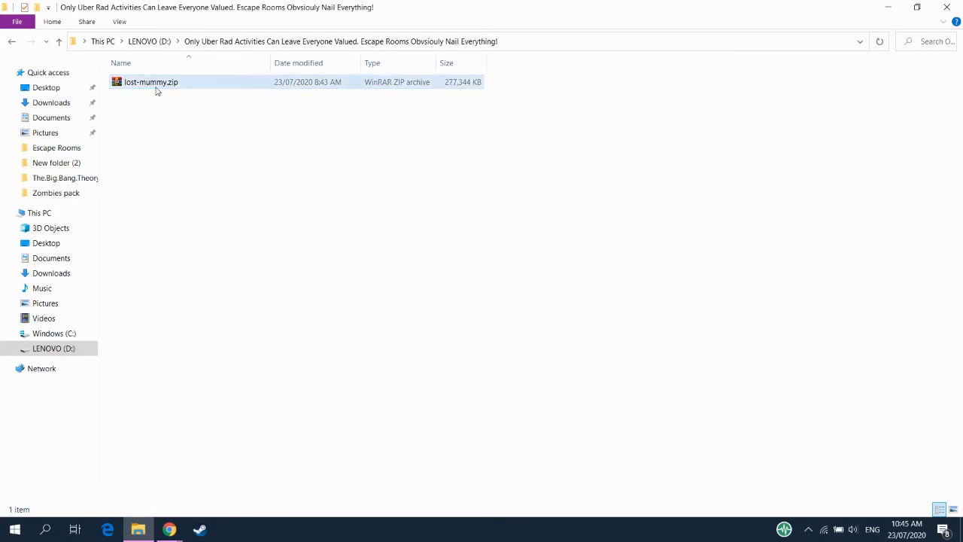
{"action": "double_click", "coordinate": [150, 81]}
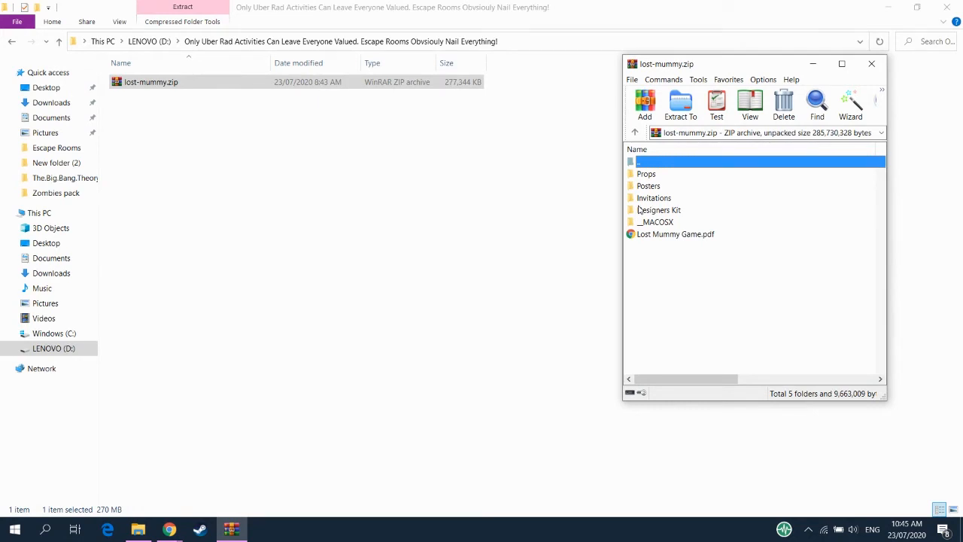
{"action": "mouse_move", "coordinate": [670, 223]}
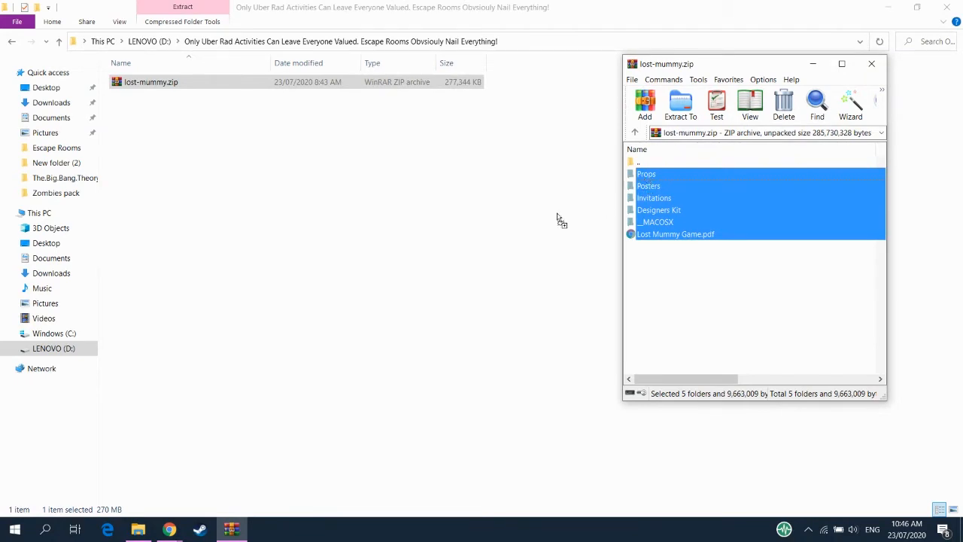
Extract the archive's Props, Posters, Invitations, Designers Kit folders and game PDF beside it
{"action": "left_click", "coordinate": [680, 104]}
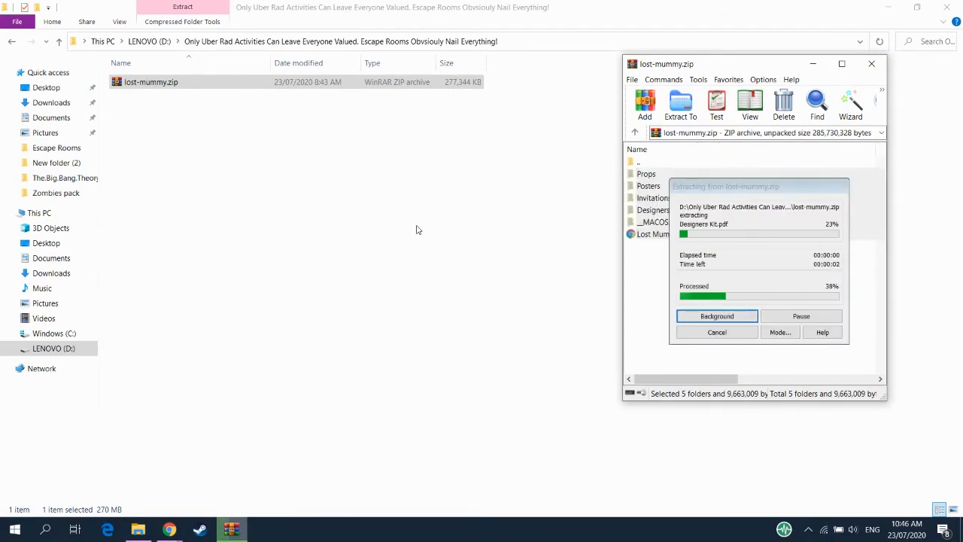
{"action": "left_click", "coordinate": [716, 316]}
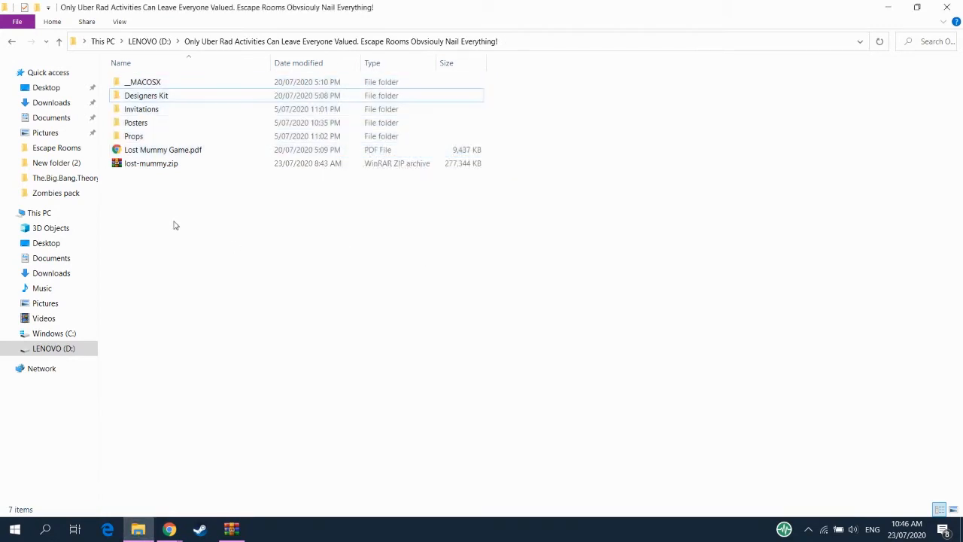
{"action": "left_click", "coordinate": [162, 149]}
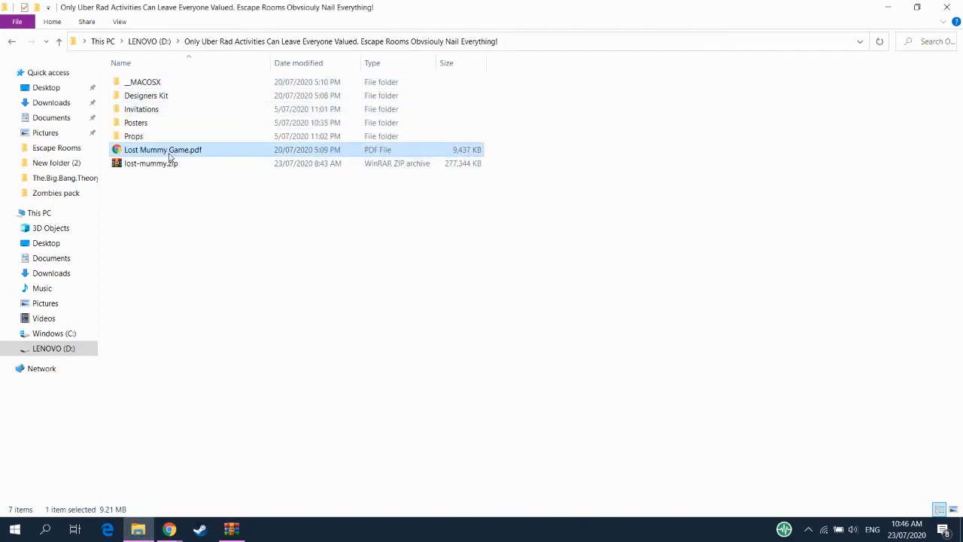
{"action": "mouse_move", "coordinate": [162, 150]}
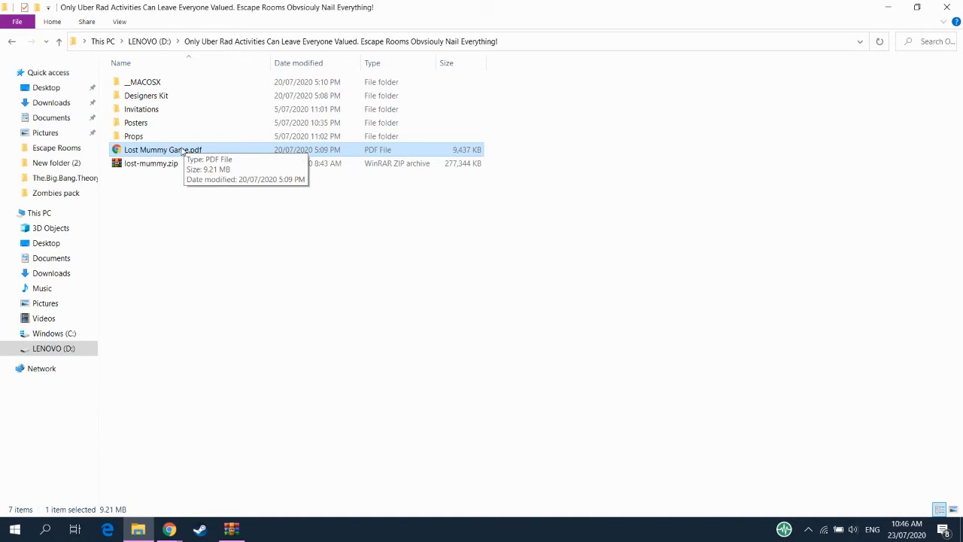
View Lost Mummy Game.pdf in Chrome and browse its setup guide, story and diary pages
{"action": "double_click", "coordinate": [163, 149]}
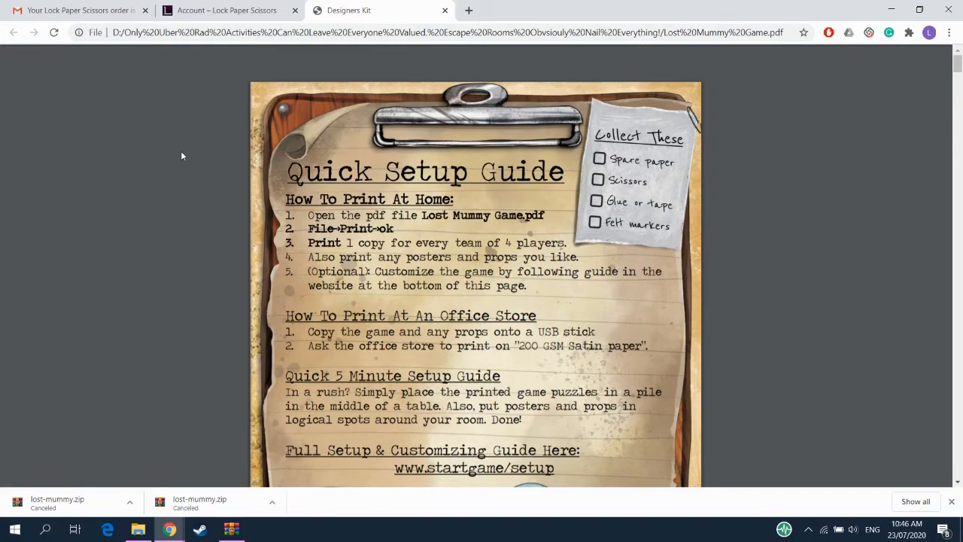
{"action": "scroll", "scroll_direction": "down", "scroll_amount": 3}
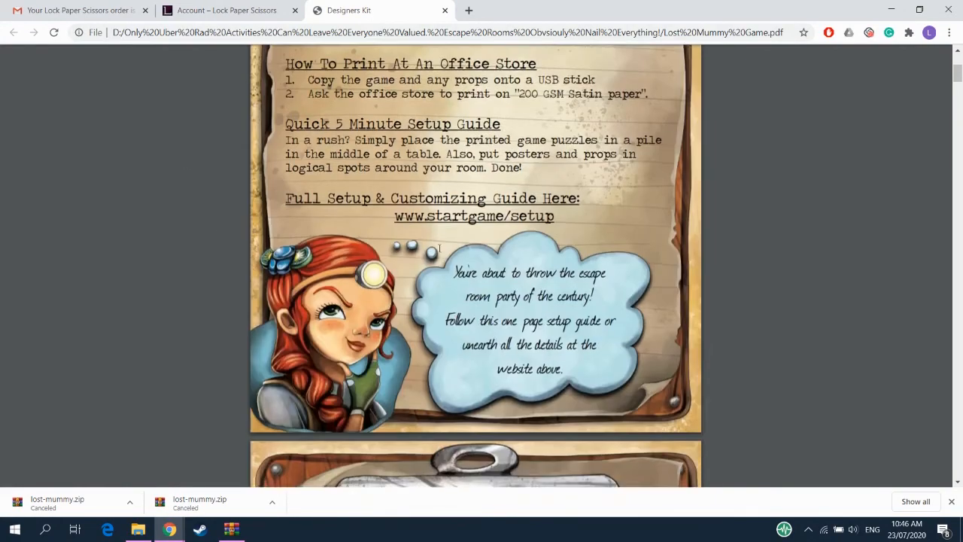
{"action": "scroll", "scroll_direction": "down", "scroll_amount": 3}
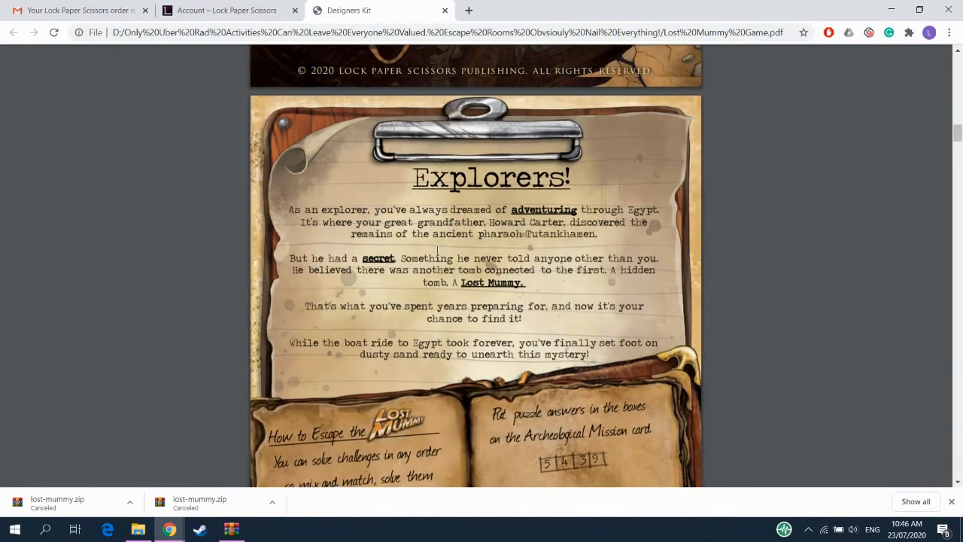
{"action": "scroll", "scroll_direction": "down", "scroll_amount": 3}
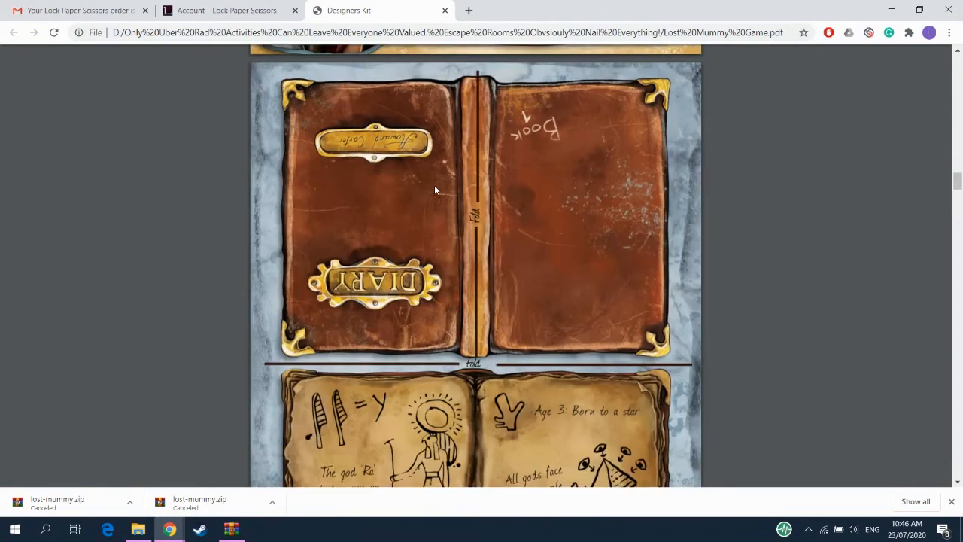
{"action": "scroll", "scroll_direction": "down", "scroll_amount": 3}
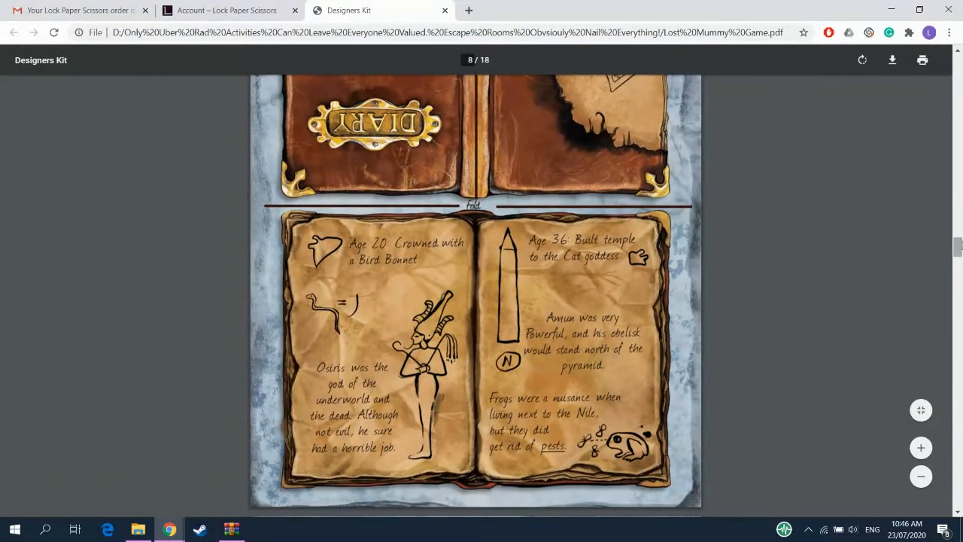
Check the game PDF's 18-sheet print preview, then cancel without printing
{"action": "left_click", "coordinate": [921, 60]}
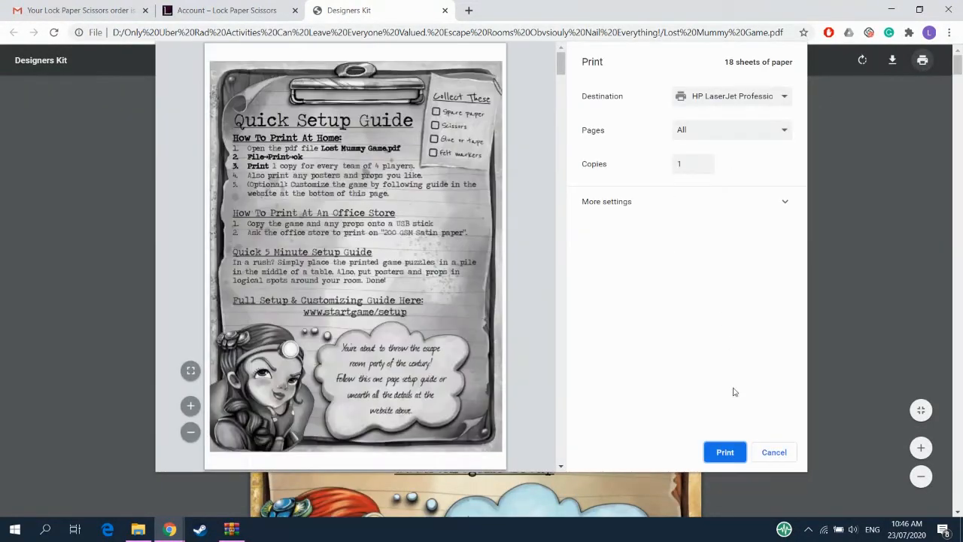
{"action": "left_click", "coordinate": [773, 451]}
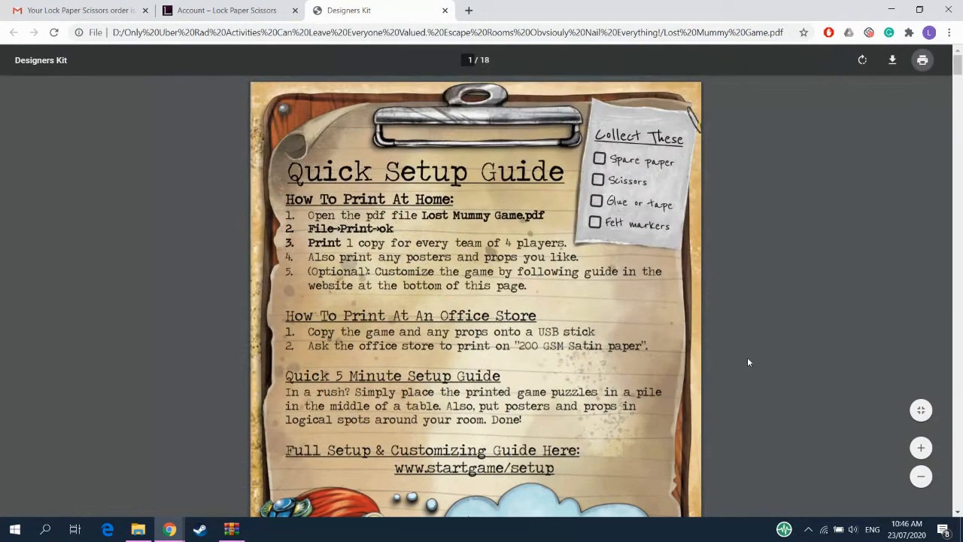
{"action": "scroll", "scroll_direction": "down", "scroll_amount": 3}
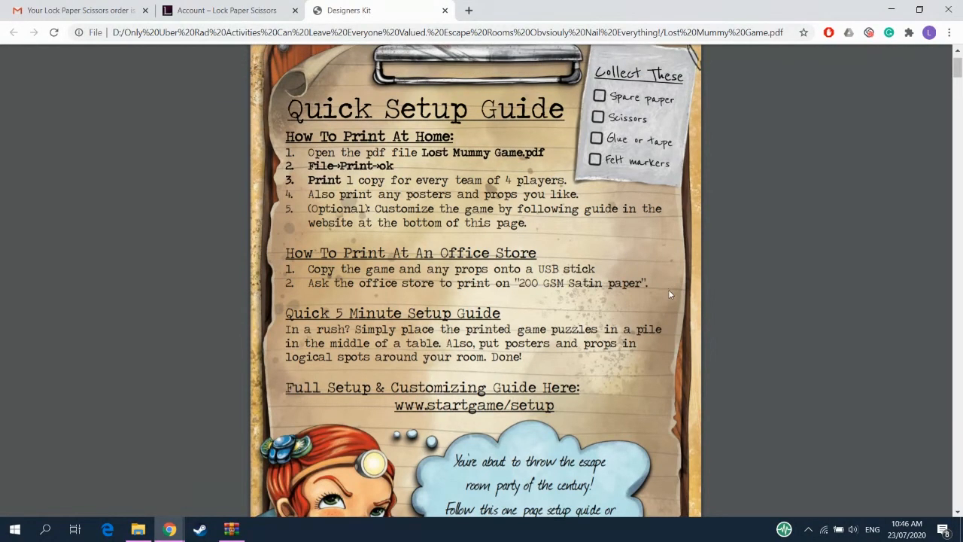
{"action": "left_click_drag", "start_coordinate": [504, 283], "coordinate": [647, 283]}
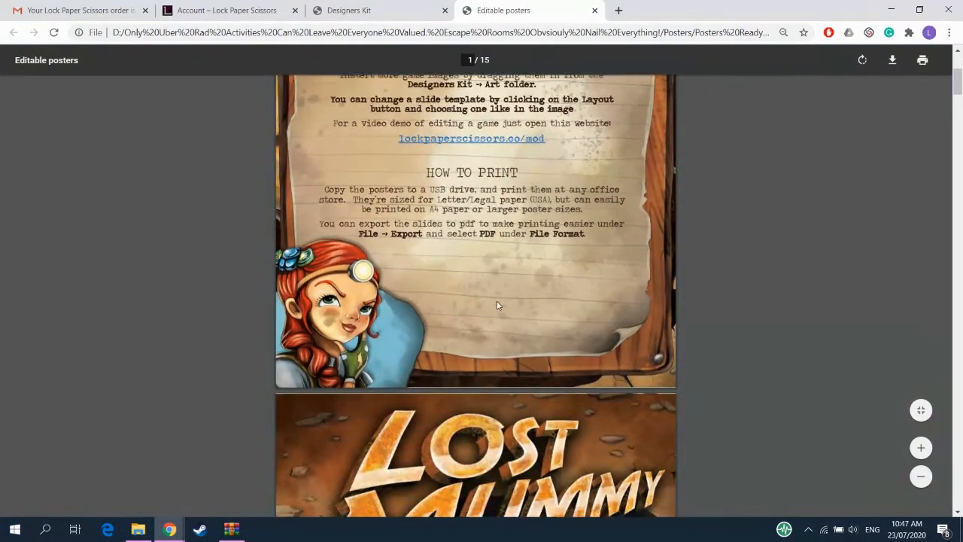
Browse the Editable posters PDF's Victory and We Escaped poster pages
{"action": "scroll", "scroll_direction": "down", "scroll_amount": 3}
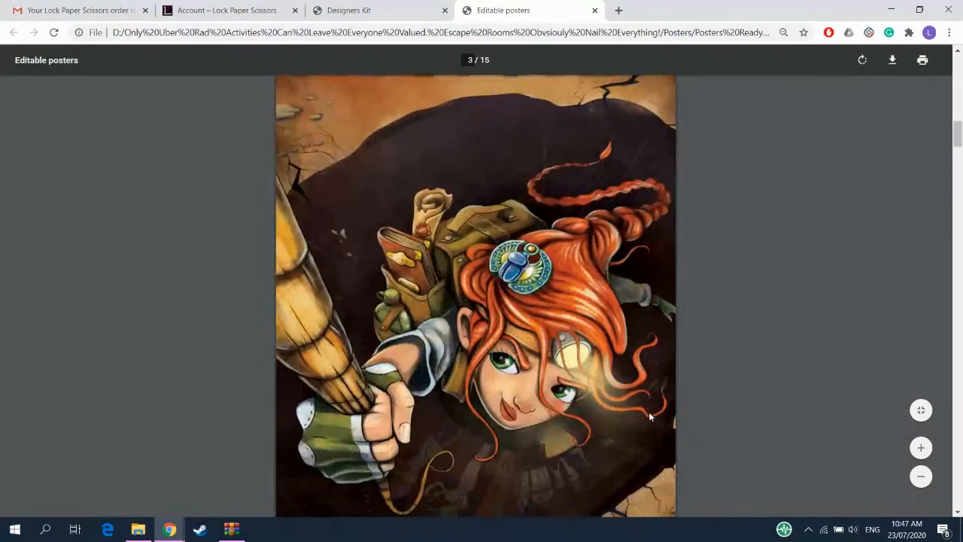
{"action": "scroll", "scroll_direction": "down", "scroll_amount": 3}
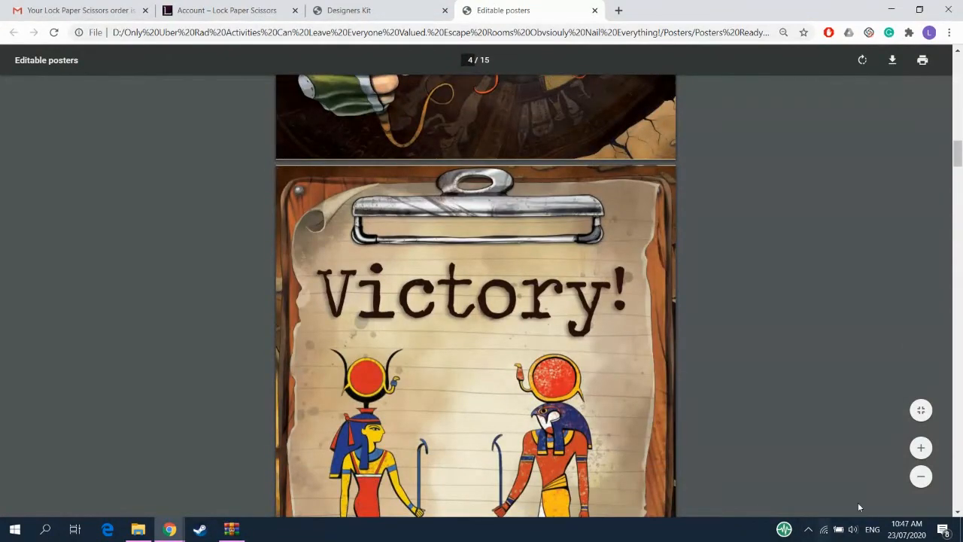
{"action": "scroll", "scroll_direction": "down", "scroll_amount": 3}
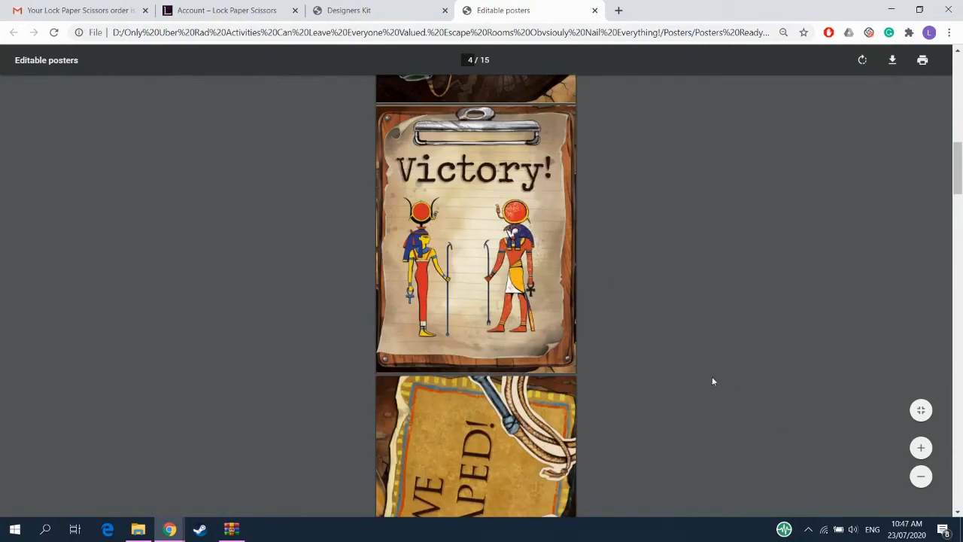
{"action": "scroll", "scroll_direction": "down", "scroll_amount": 3}
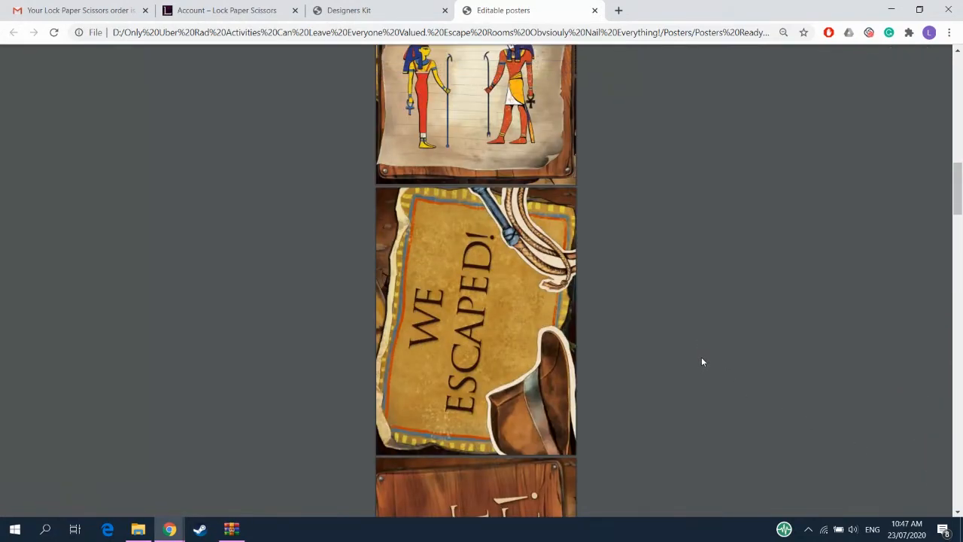
{"action": "scroll", "scroll_direction": "down", "scroll_amount": 3}
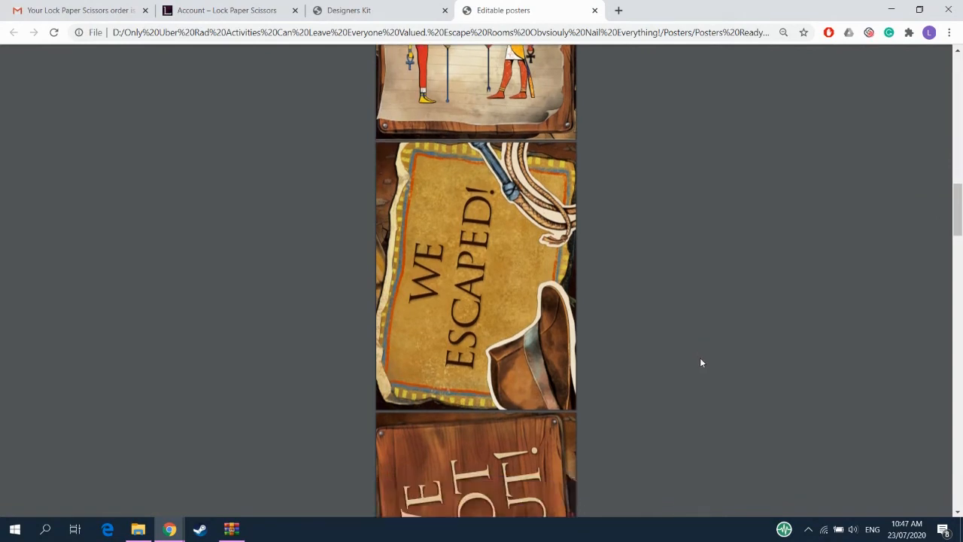
{"action": "scroll", "scroll_direction": "down", "scroll_amount": 3}
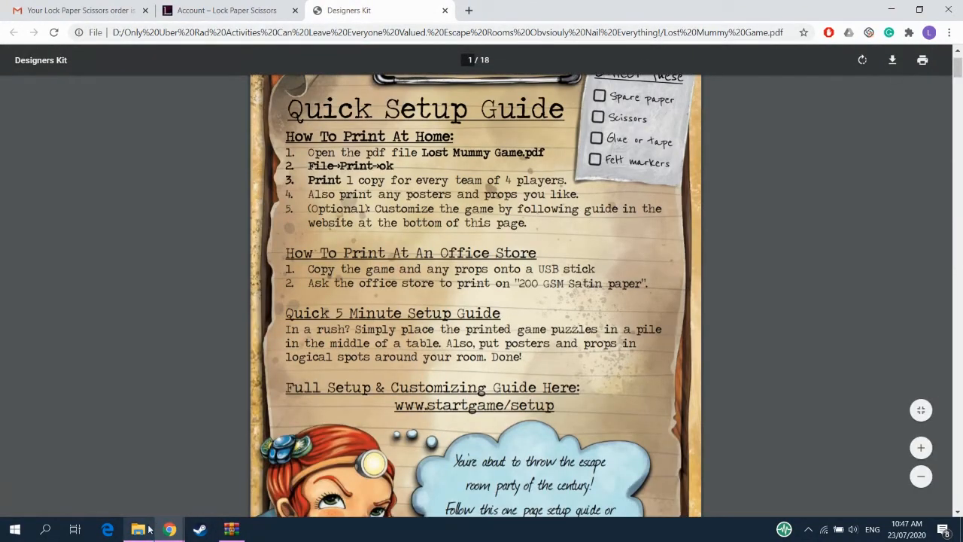
Open the Props folder in File Explorer and its Props Ready to print PDF in Chrome
{"action": "left_click", "coordinate": [138, 530]}
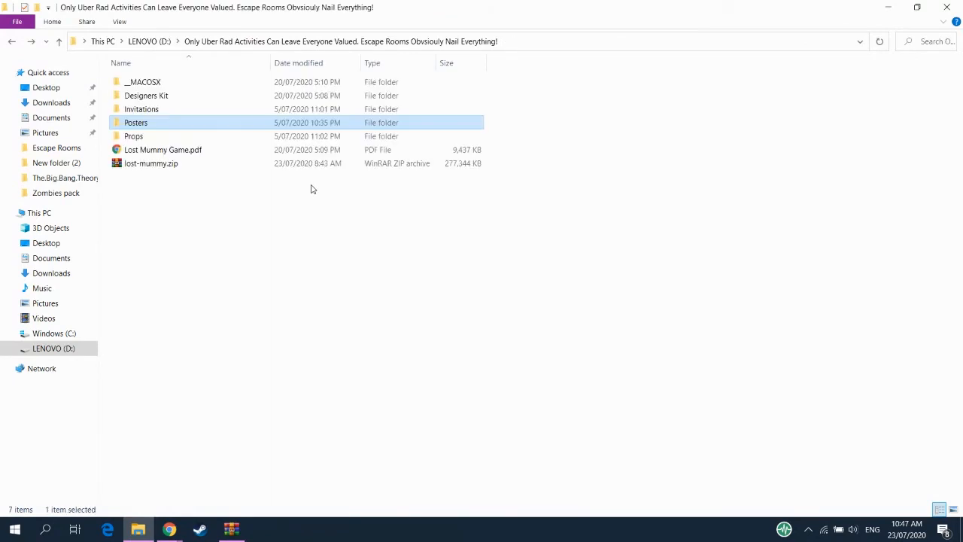
{"action": "left_click", "coordinate": [132, 135]}
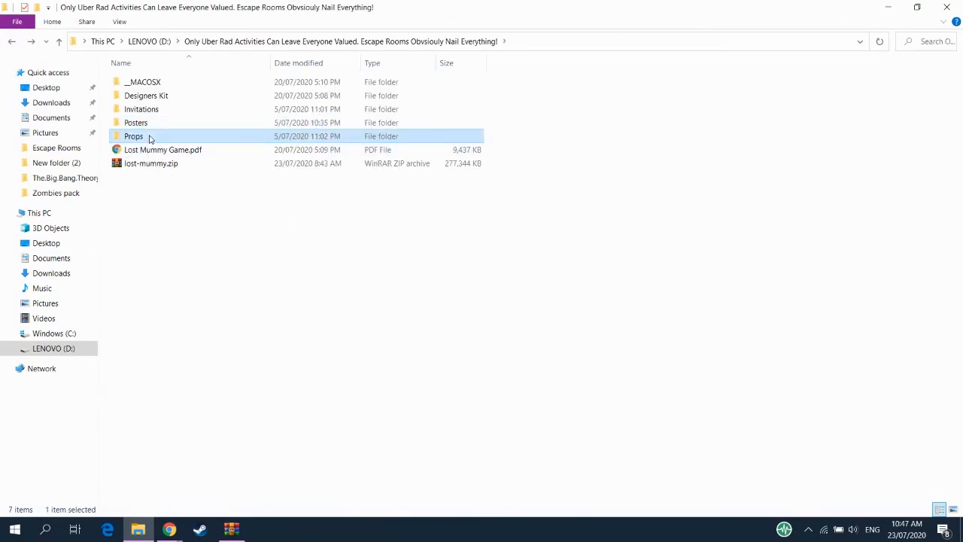
{"action": "double_click", "coordinate": [132, 135]}
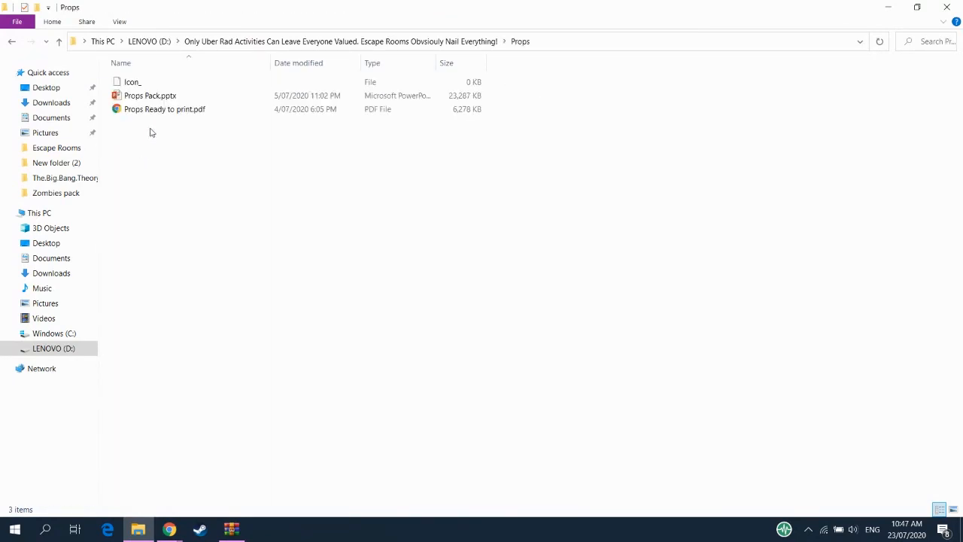
{"action": "double_click", "coordinate": [164, 109]}
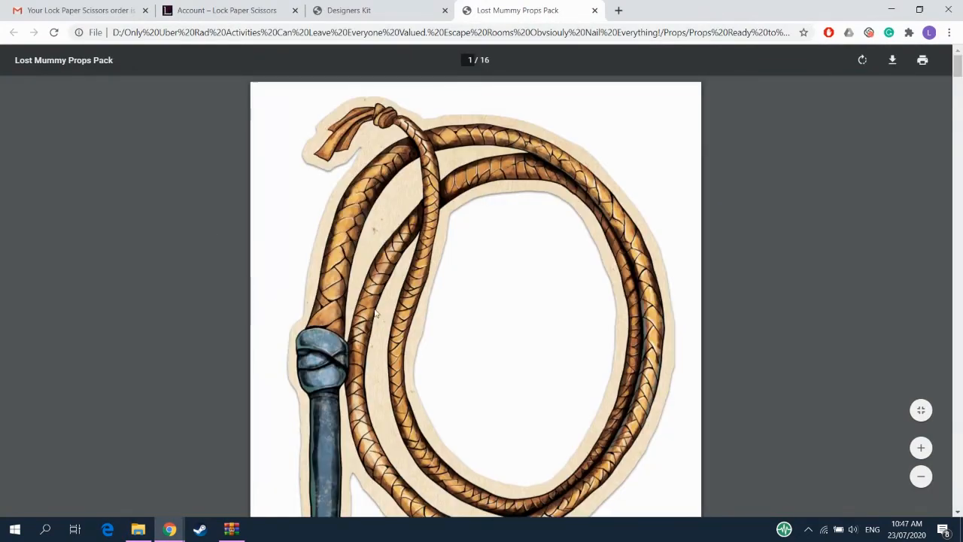
Fit the props pages to view and browse the whip, hat, amulets, glasses and belt props
{"action": "left_click", "coordinate": [921, 475]}
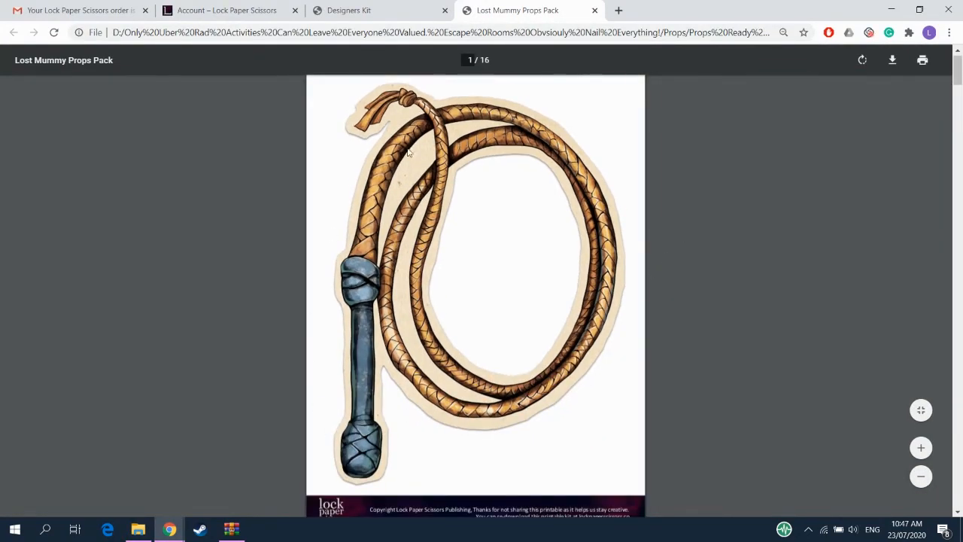
{"action": "scroll", "scroll_direction": "down", "scroll_amount": 3}
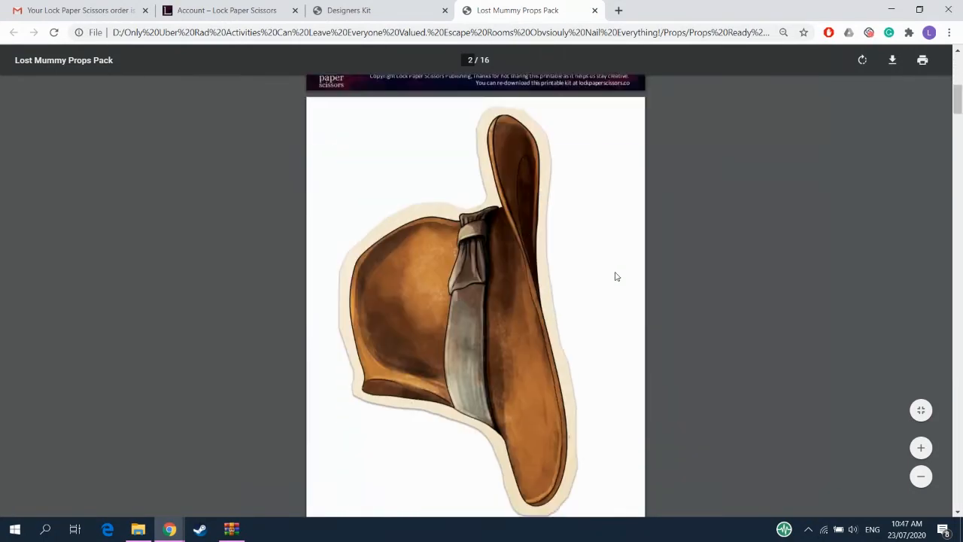
{"action": "scroll", "scroll_direction": "down", "scroll_amount": 3}
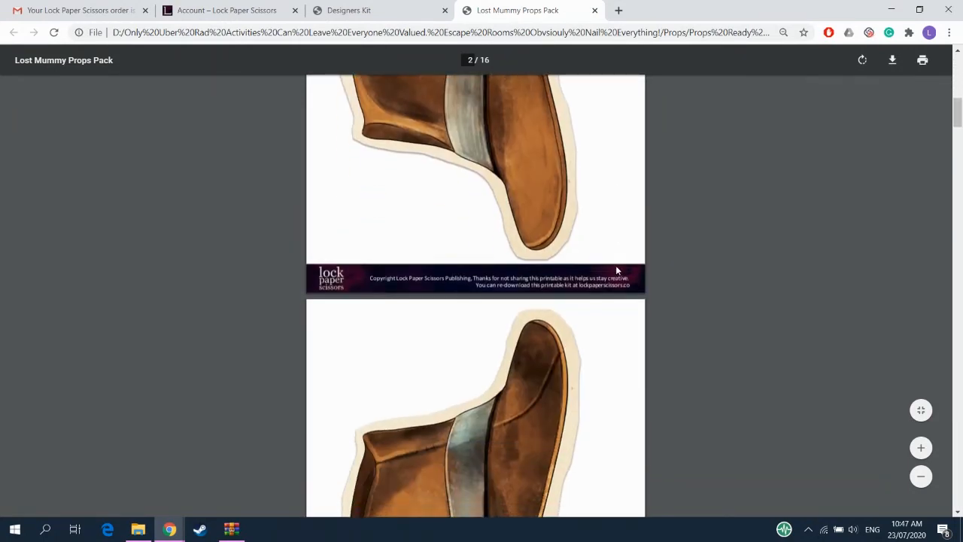
{"action": "scroll", "scroll_direction": "down", "scroll_amount": 3}
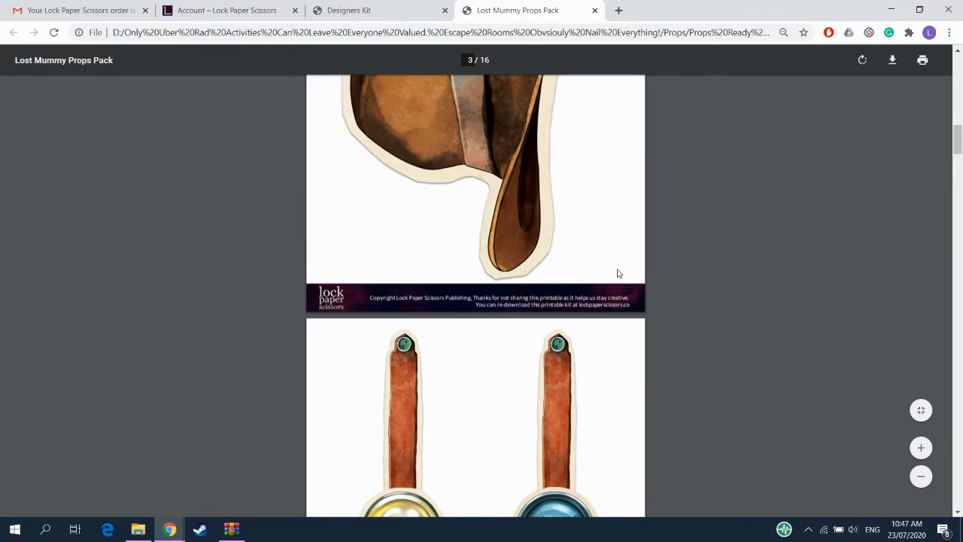
{"action": "scroll", "scroll_direction": "down", "scroll_amount": 3}
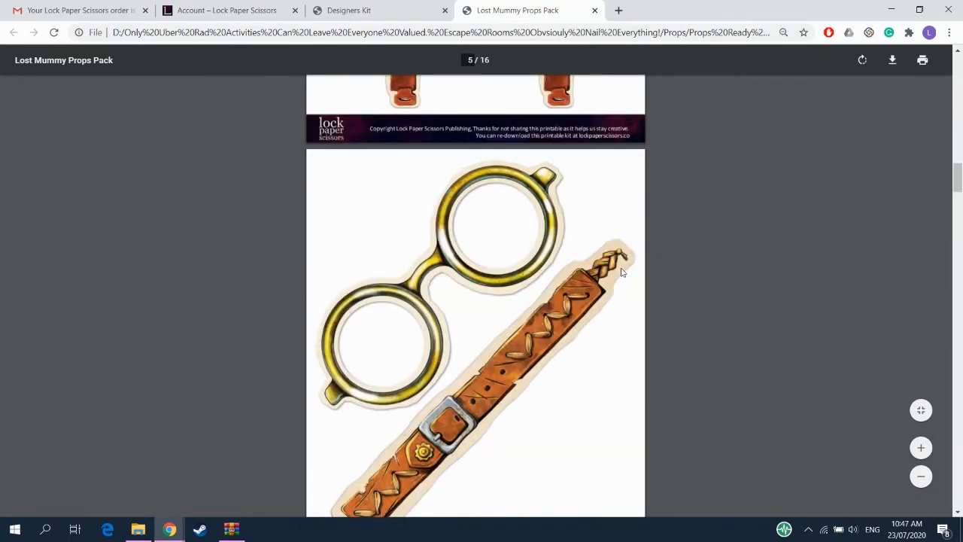
{"action": "scroll", "scroll_direction": "up", "scroll_amount": 3}
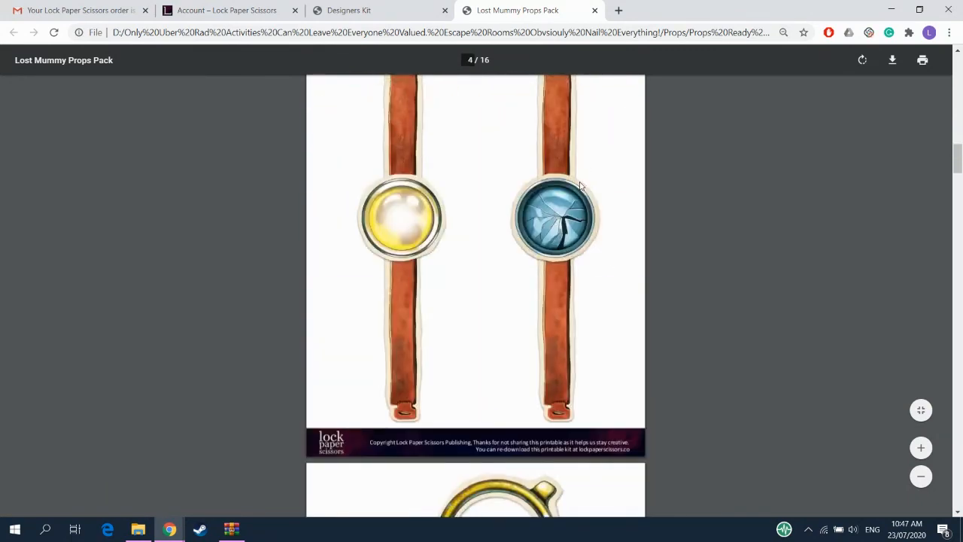
{"action": "scroll", "scroll_direction": "down", "scroll_amount": 3}
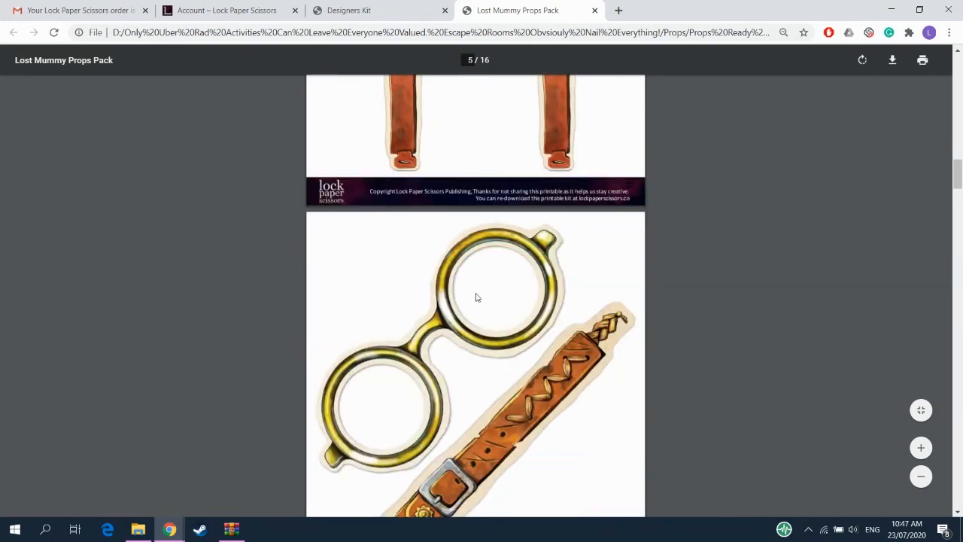
{"action": "scroll", "scroll_direction": "down", "scroll_amount": 3}
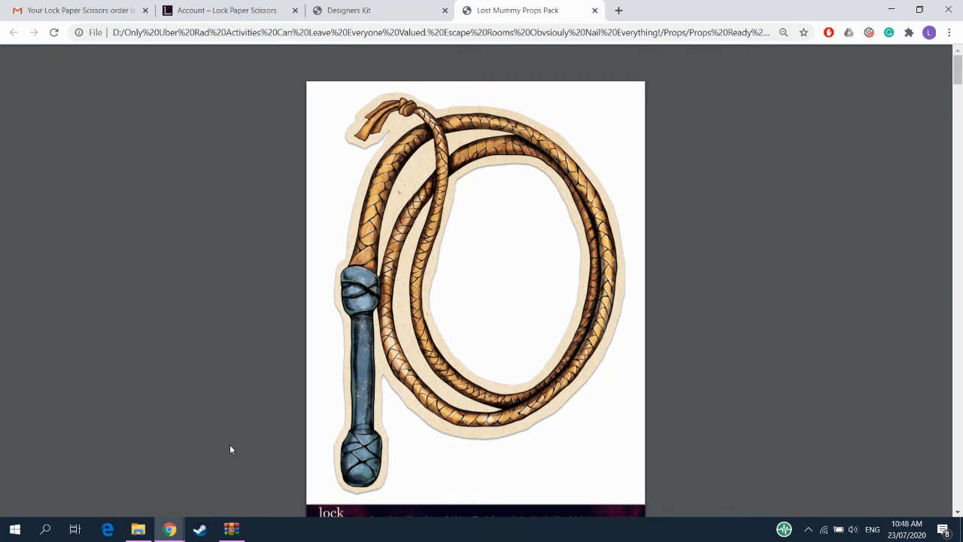
{"action": "mouse_move", "coordinate": [202, 378]}
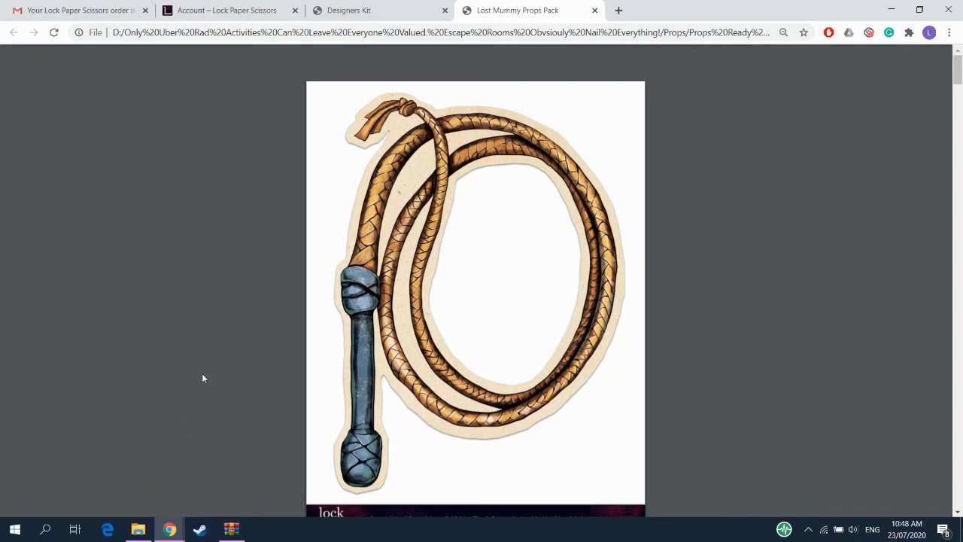